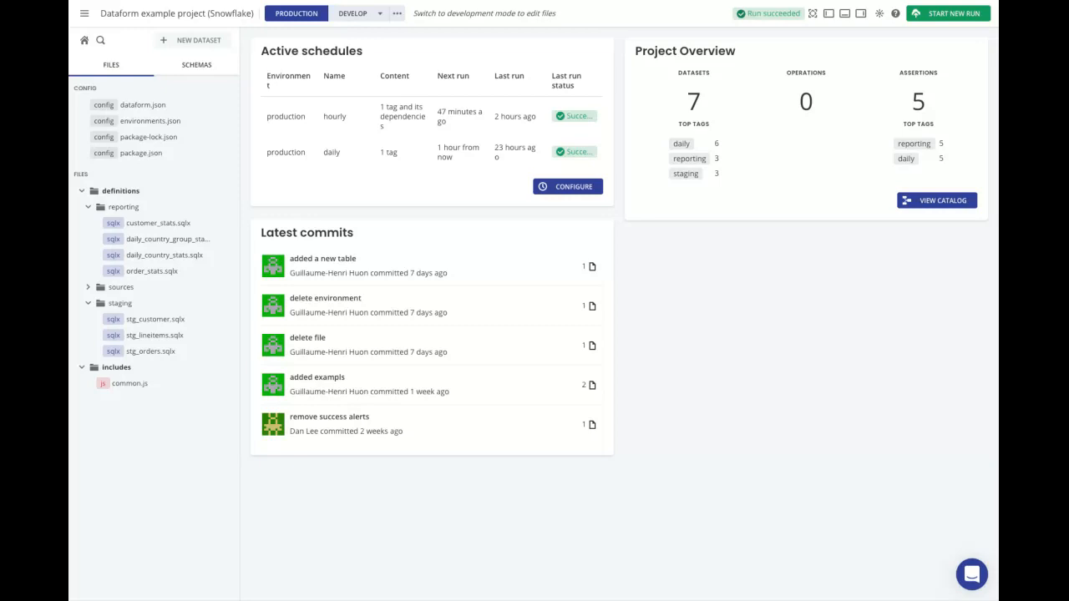
mouse_move(835, 304)
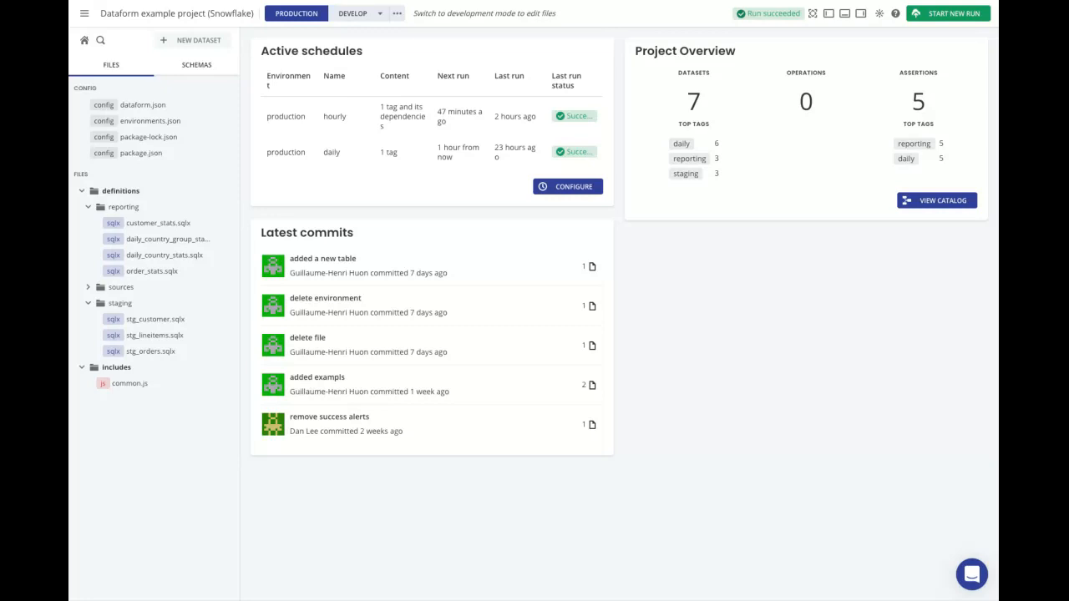
mouse_move(783, 306)
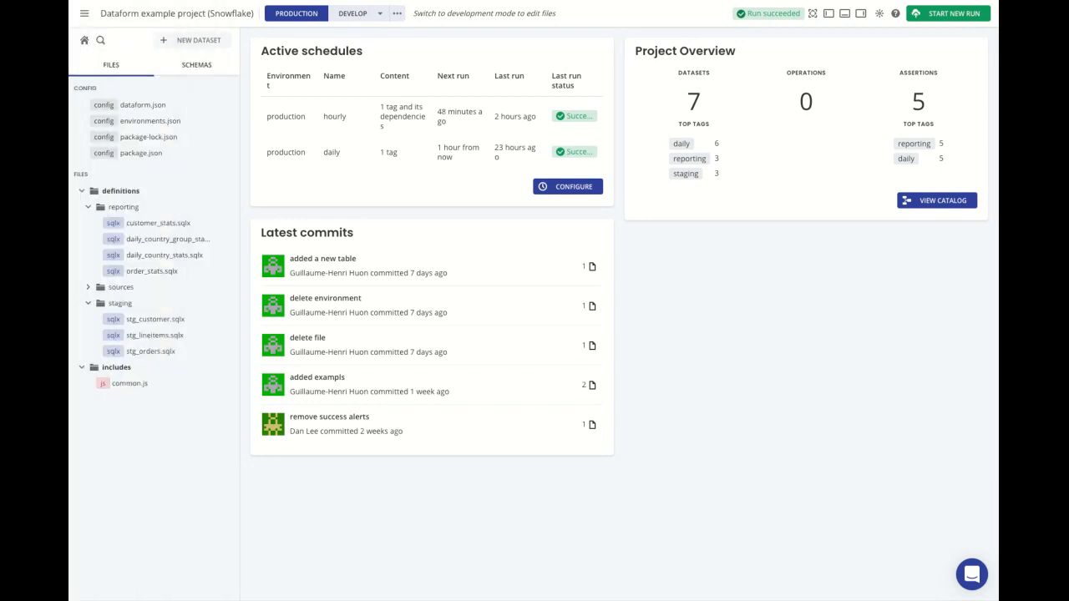
Show STG_CUSTOMER's two Snowflake sample-data dependencies and its compiled SQL in the outline.
left_click(153, 319)
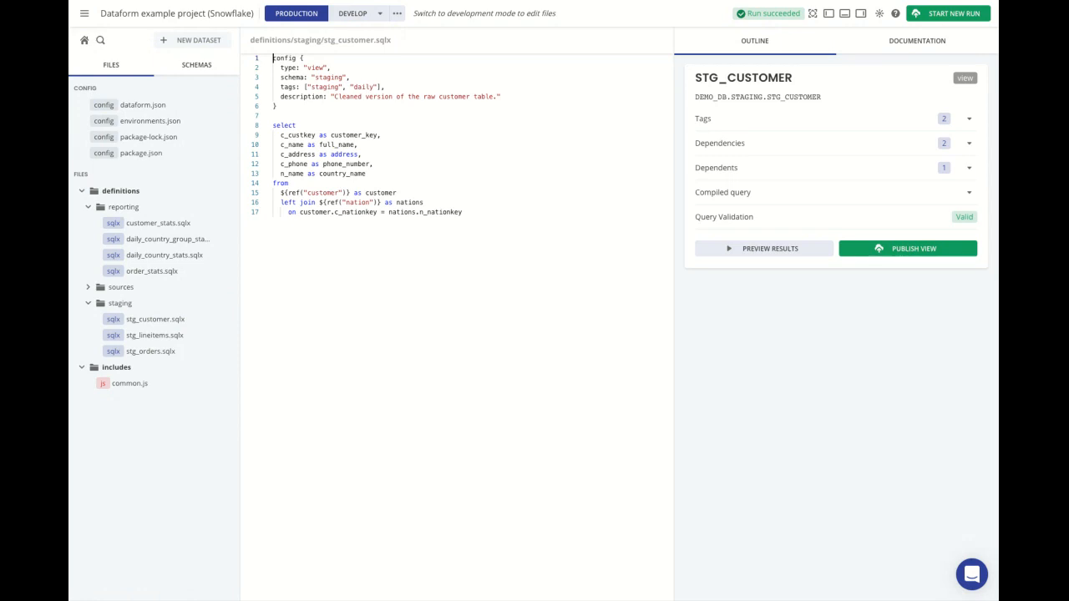
mouse_move(821, 177)
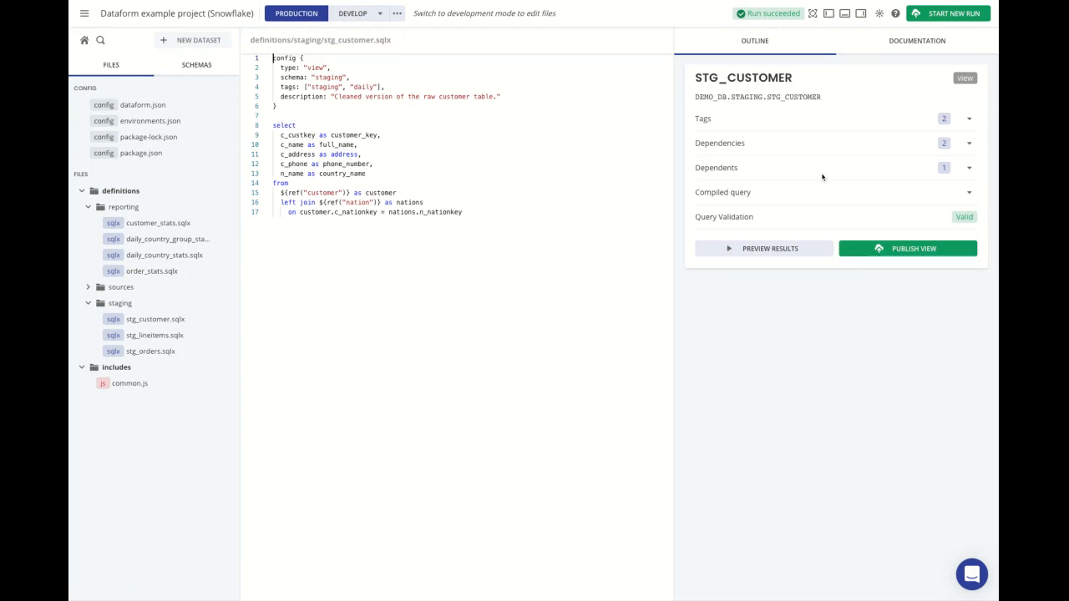
left_click(969, 143)
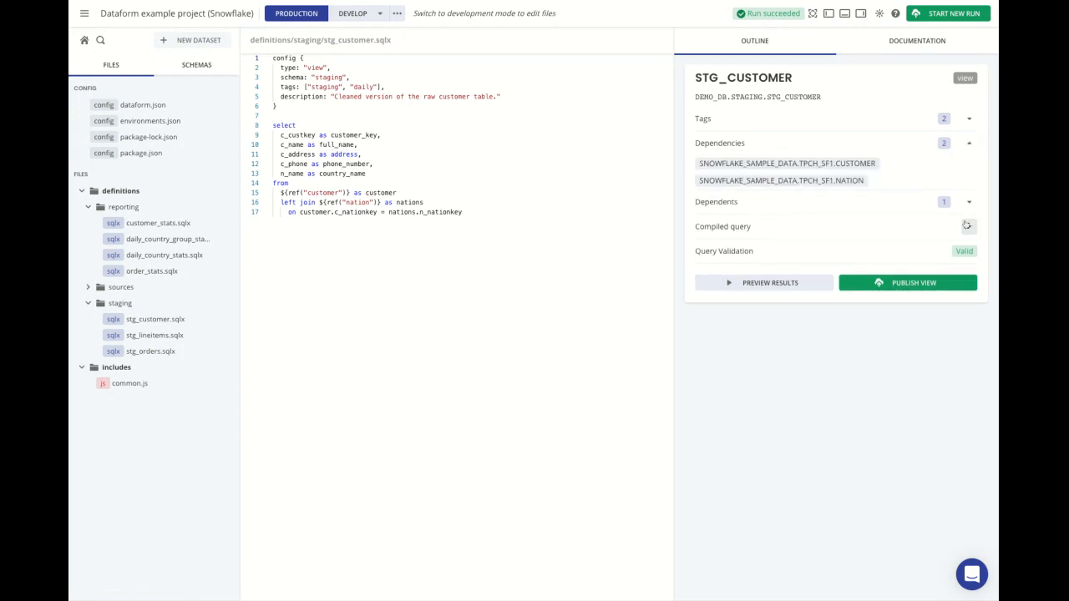
left_click(965, 227)
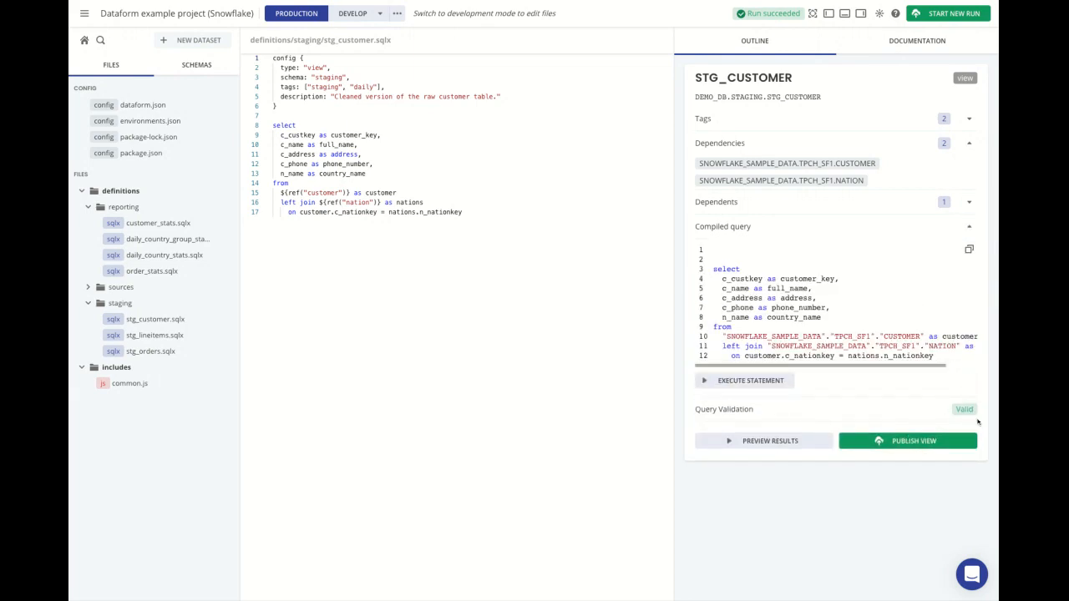
mouse_move(971, 400)
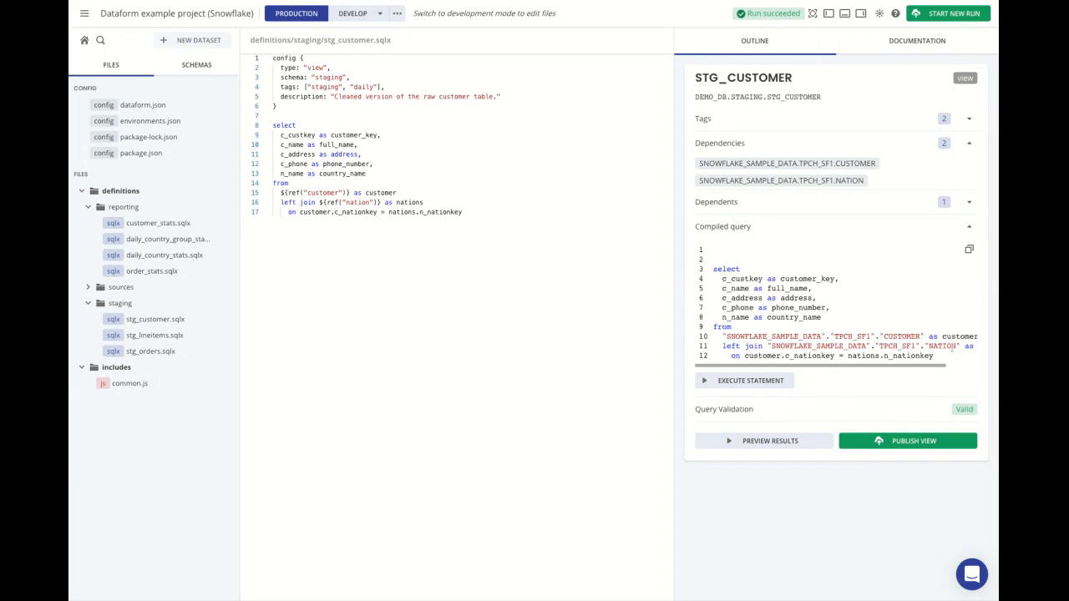
Preview STG_CUSTOMER's rows, list the DATAFORM schema's tables including CUSTOMER_STATS, then close the results.
left_click(761, 441)
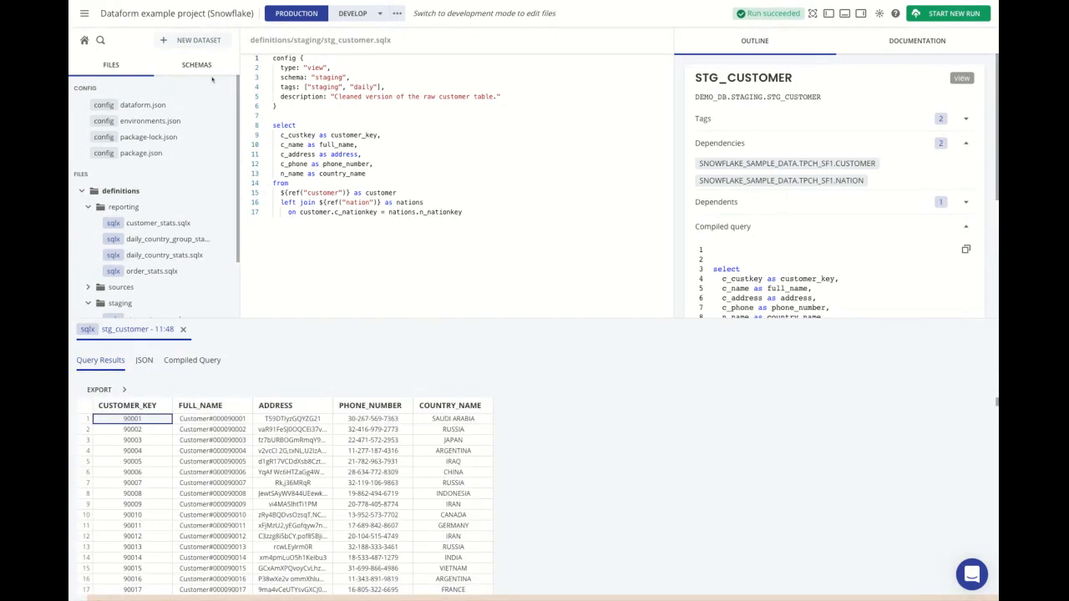
left_click(197, 63)
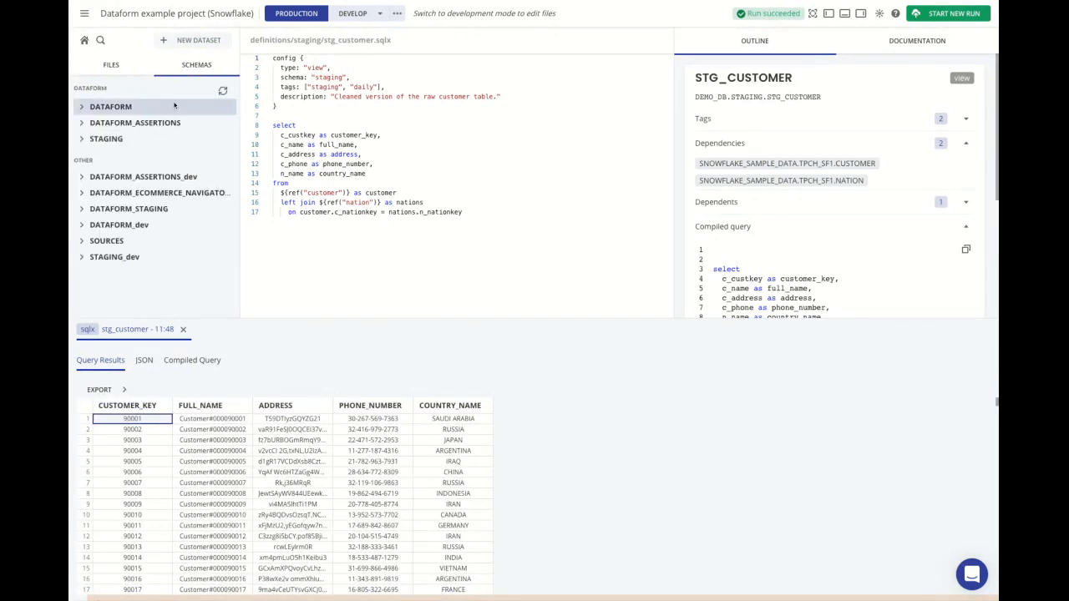
left_click(82, 107)
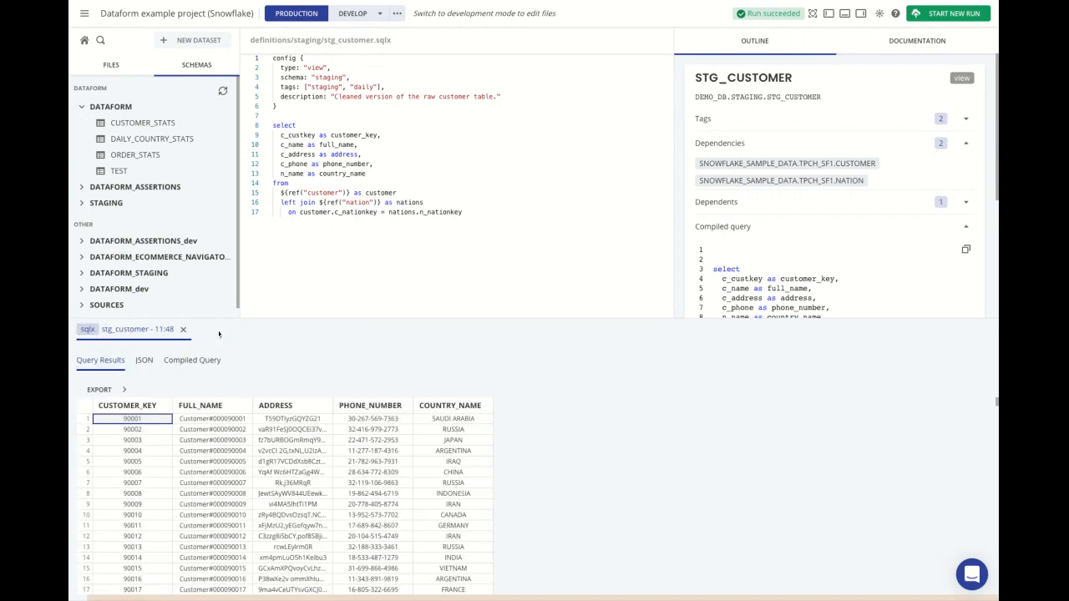
left_click(184, 329)
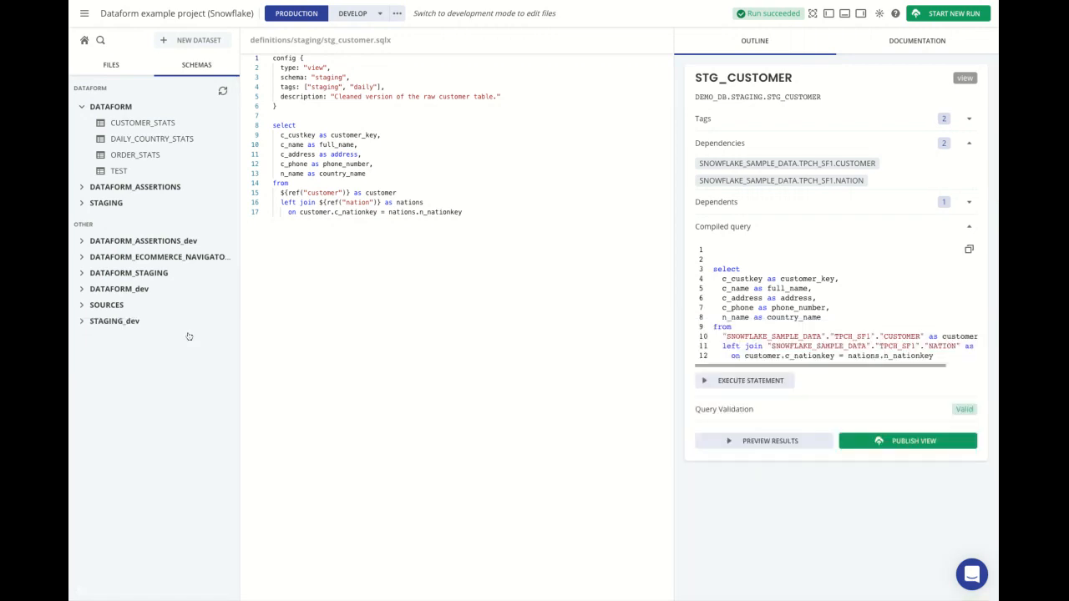
mouse_move(384, 318)
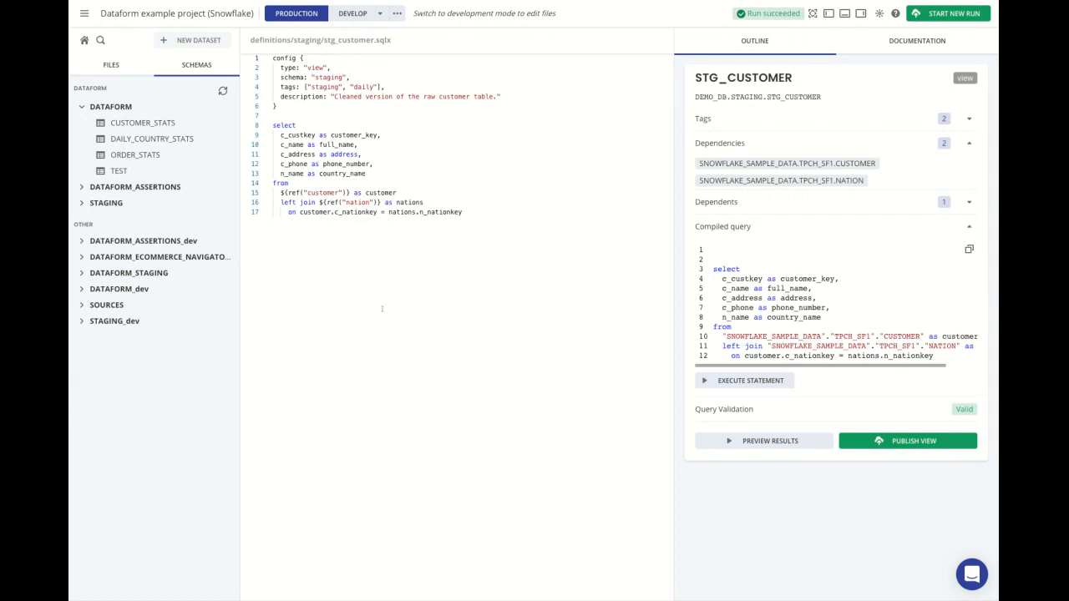
Create and switch to branch demo_branch, then add blank lines after stg_customer's config block.
left_click(379, 14)
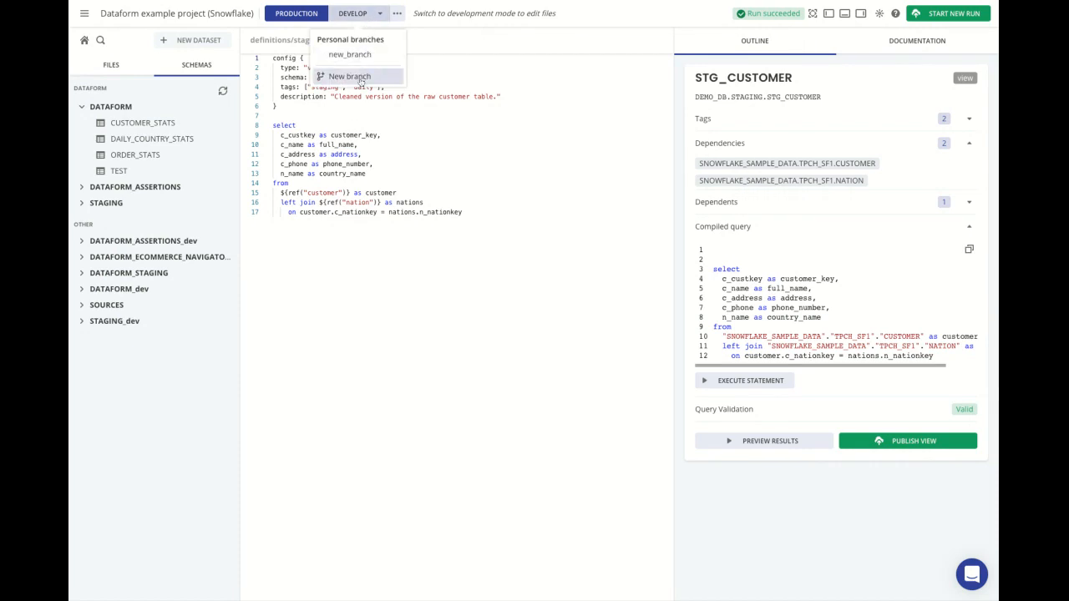
left_click(350, 76)
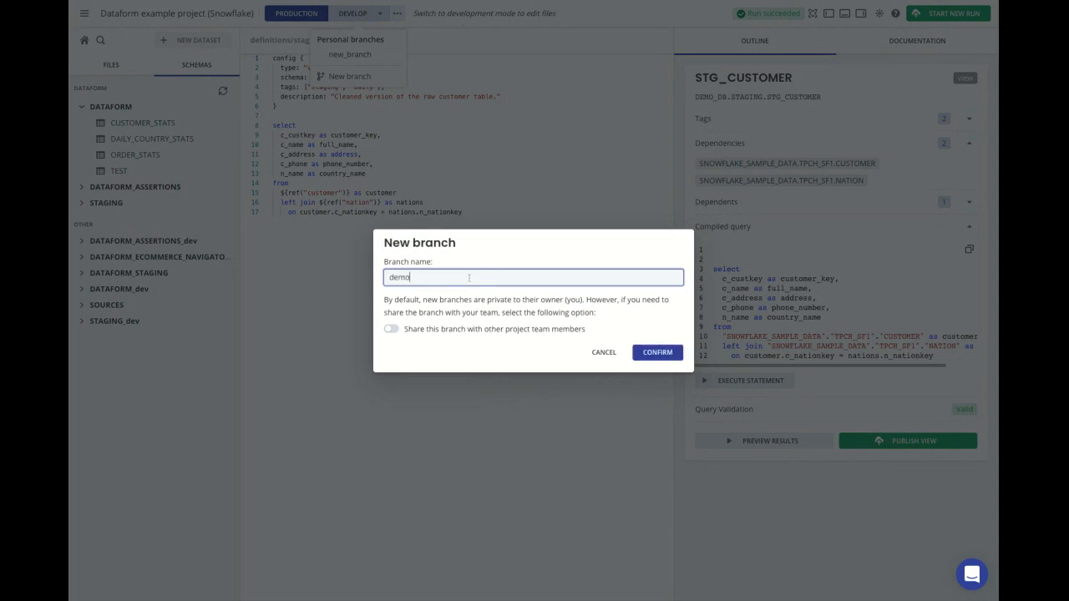
type("_branch")
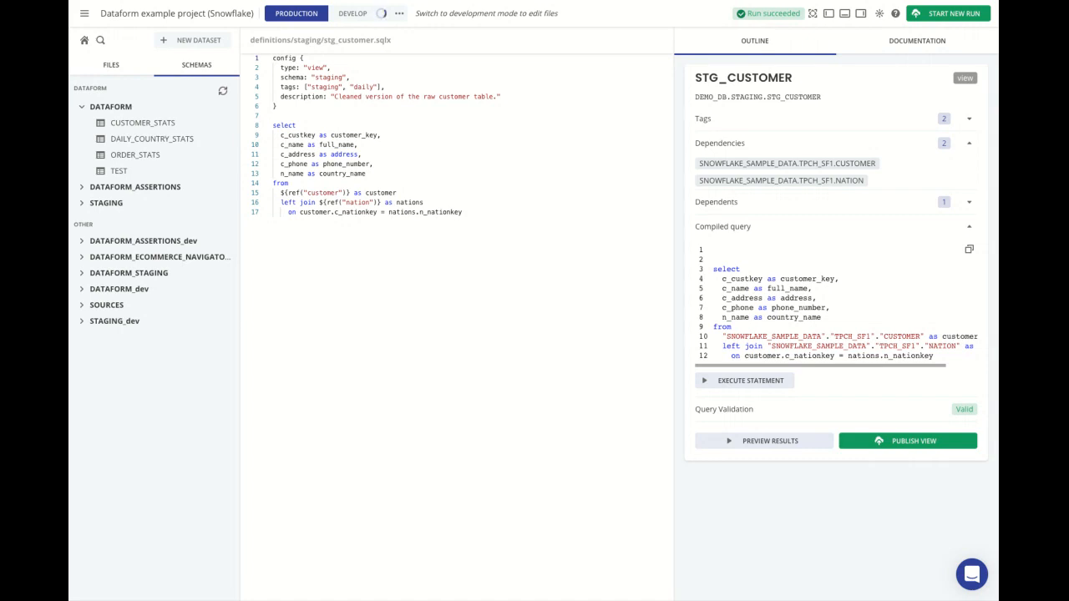
left_click(352, 14)
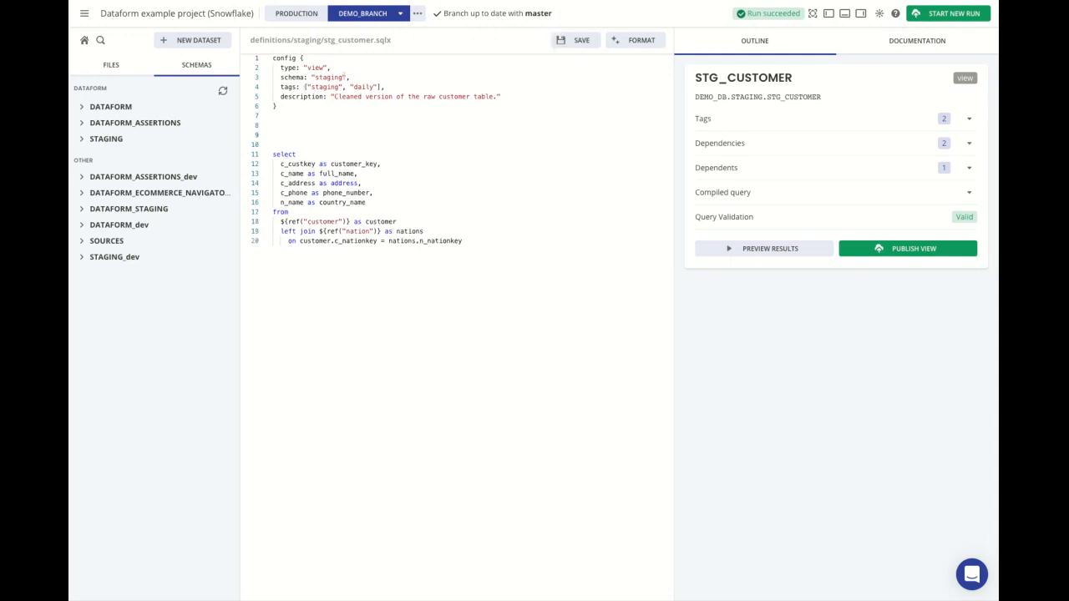
Commit the stg_customer.sqlx change on demo_branch with message 'add some whitespace'.
left_click(498, 14)
type("add some wh")
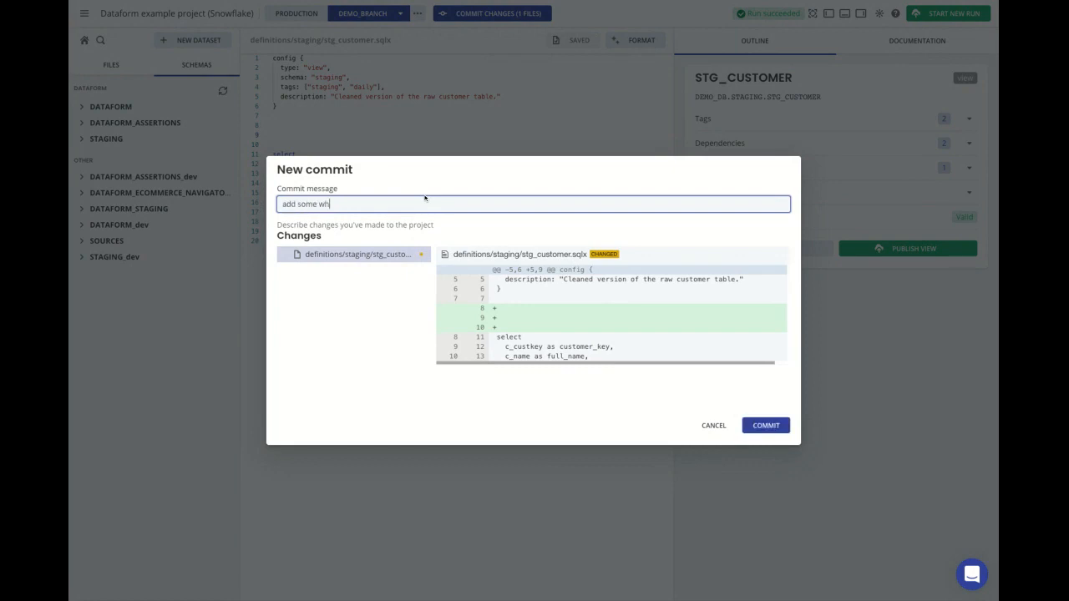
type("itespace")
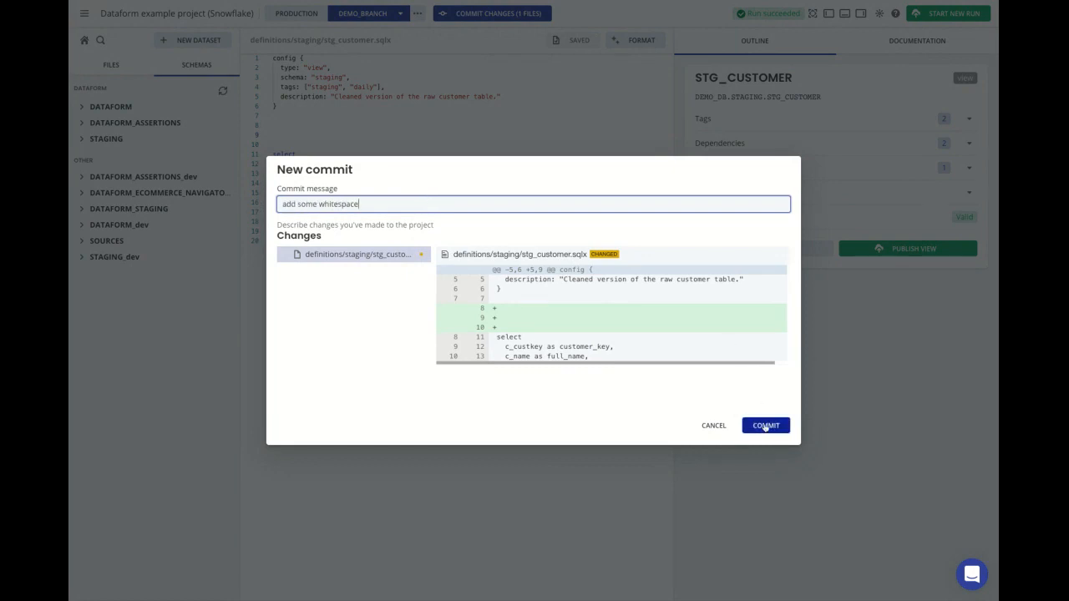
left_click(765, 426)
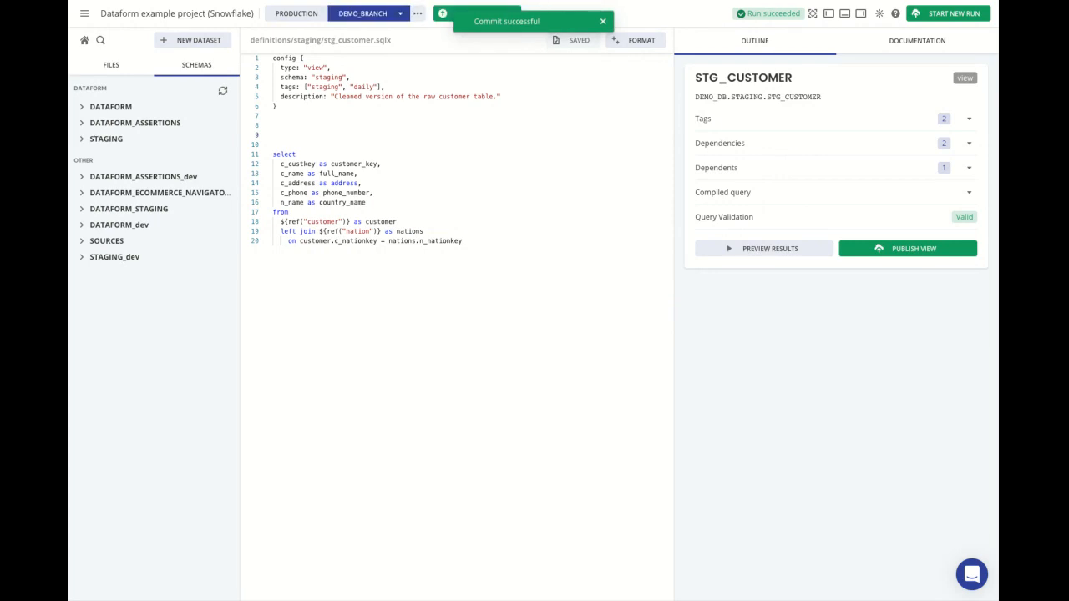
mouse_move(672, 197)
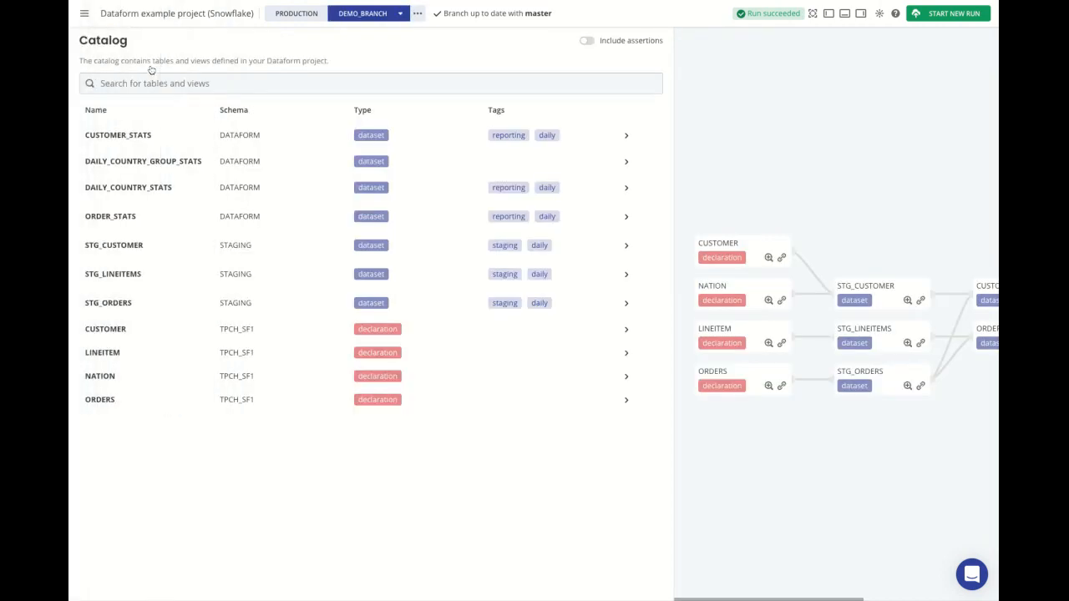
mouse_move(675, 264)
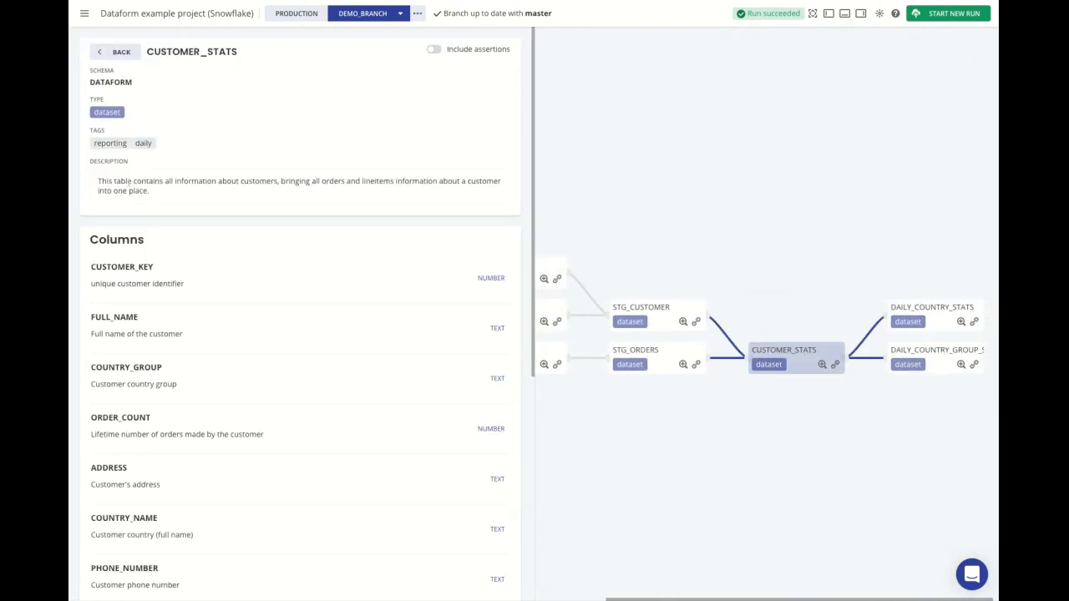
Show CUSTOMER_STATS's columns and its lineage from STG_CUSTOMER and STG_ORDERS.
double_click(165, 334)
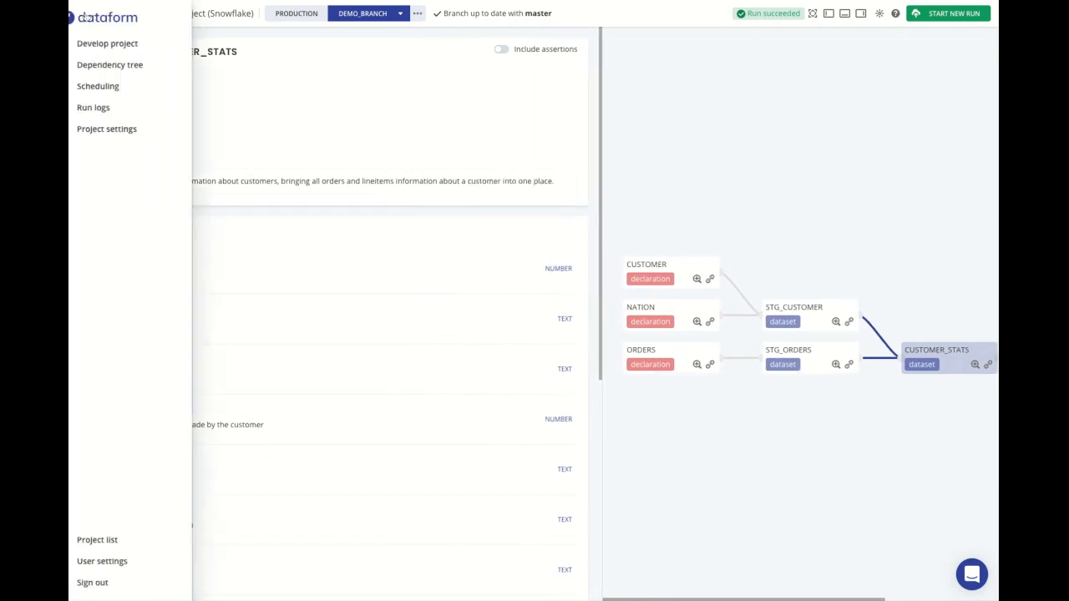
mouse_move(119, 87)
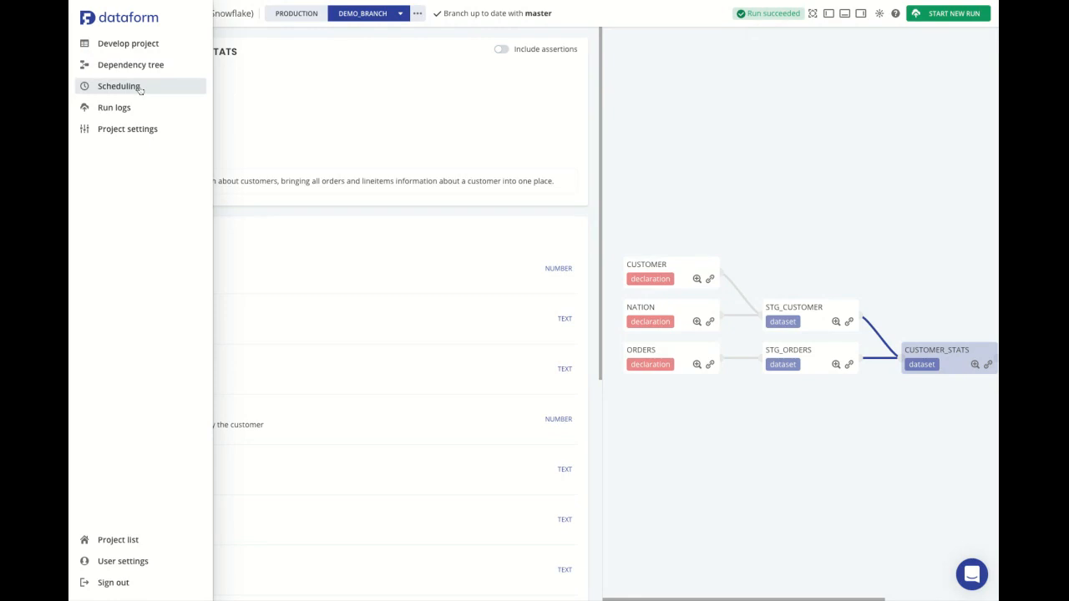
View the hourly production schedule: hourly cron, enabled, full refresh, dependencies and failure notifications.
left_click(118, 87)
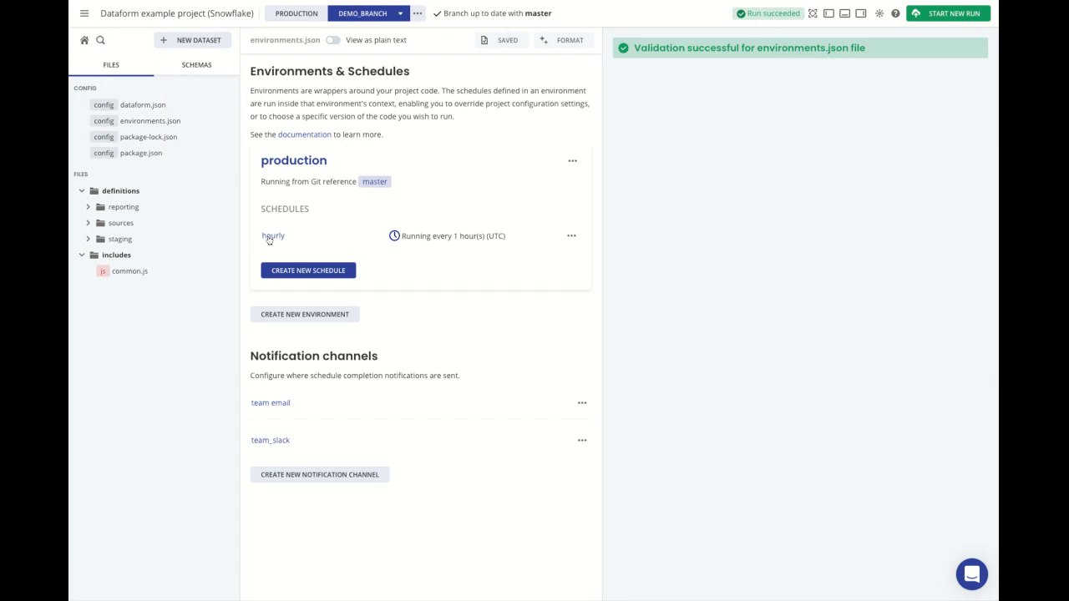
left_click(274, 236)
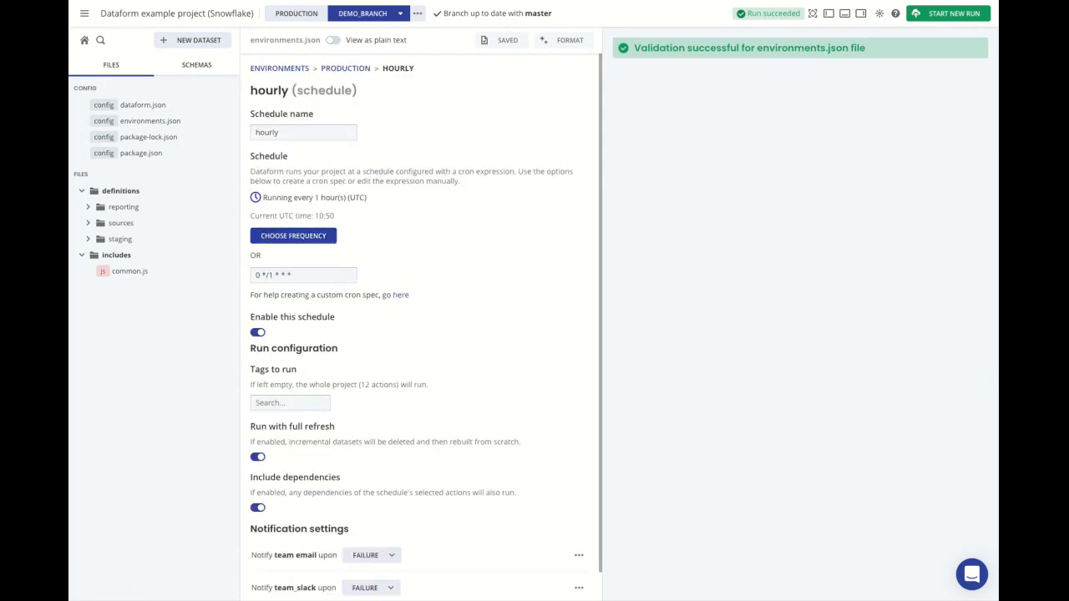
scroll("down", 3)
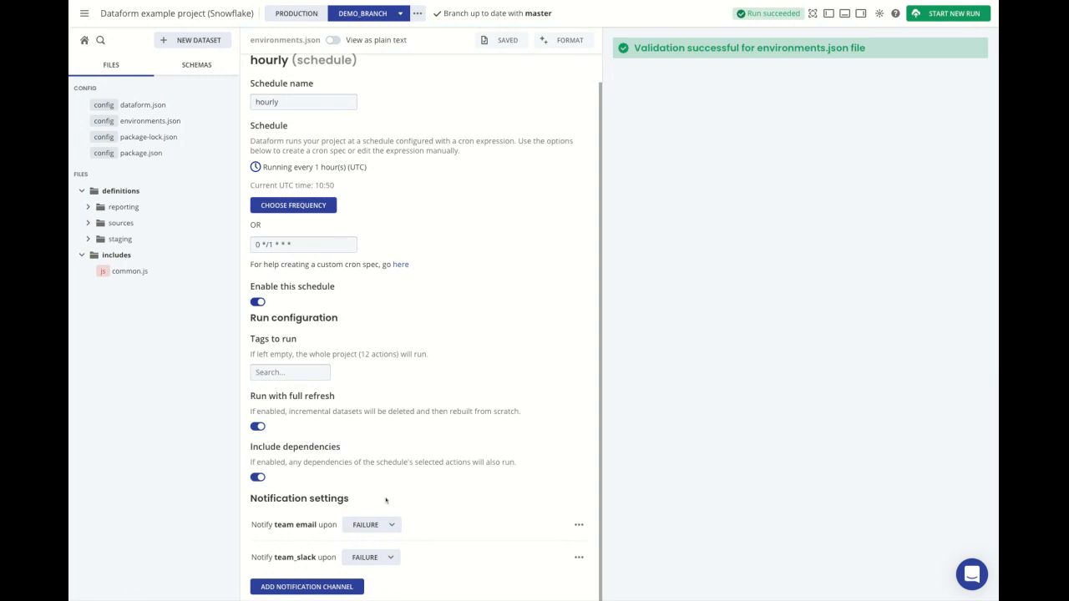
mouse_move(386, 501)
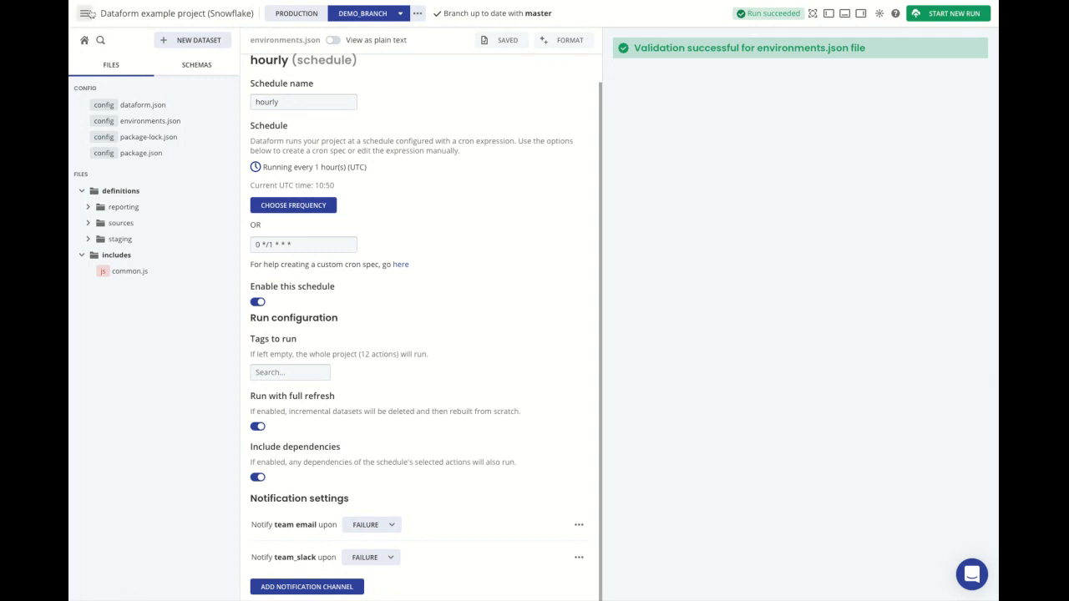
left_click(87, 13)
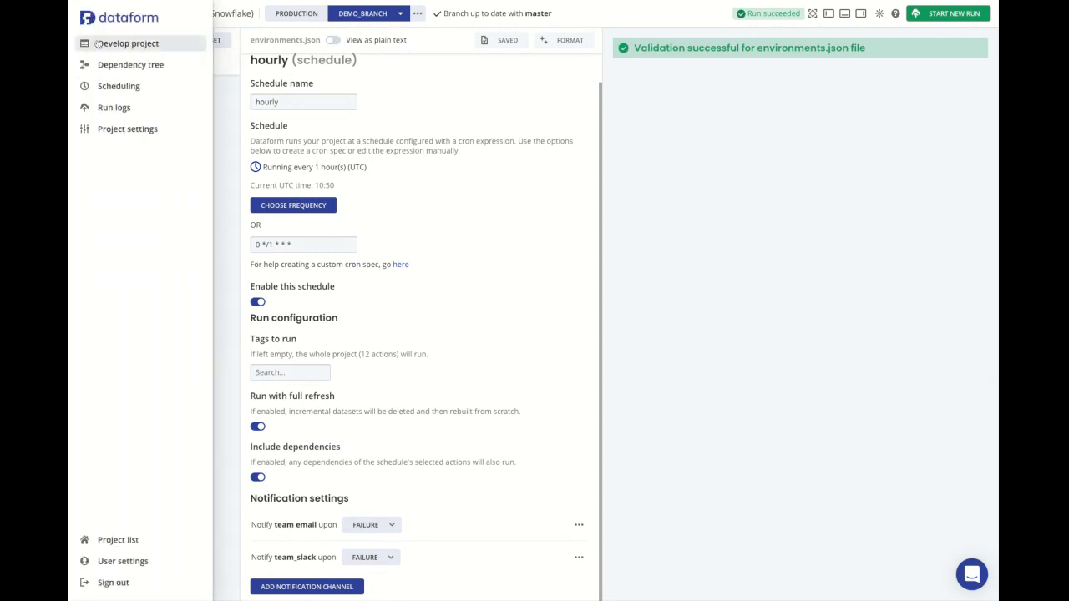
Inspect the latest hourly run's 12 successful actions, STG_CUSTOMER's executed SQL and the dependency graph.
left_click(114, 107)
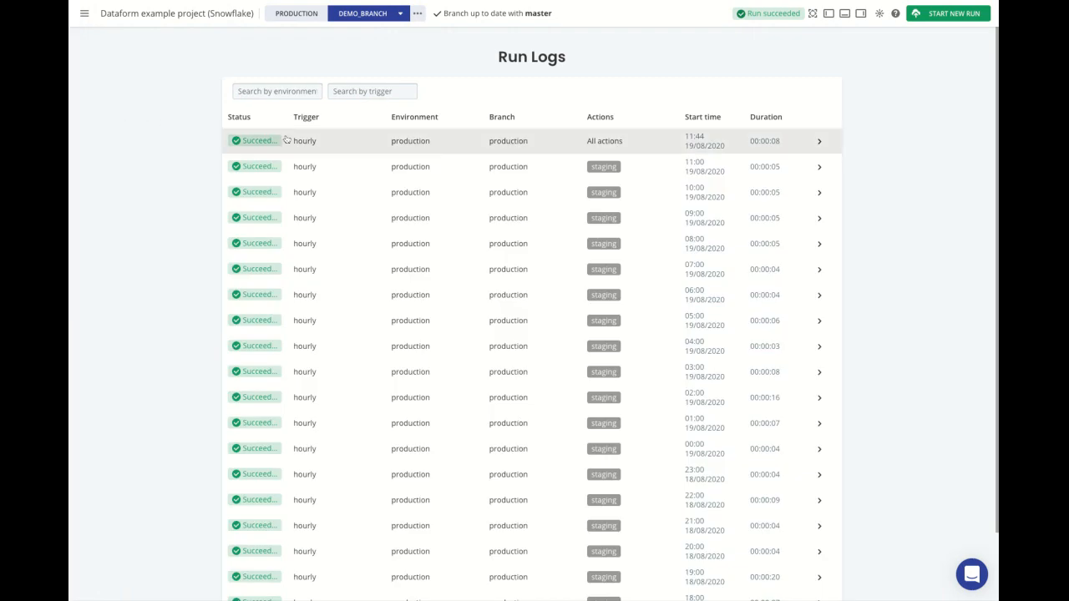
mouse_move(338, 147)
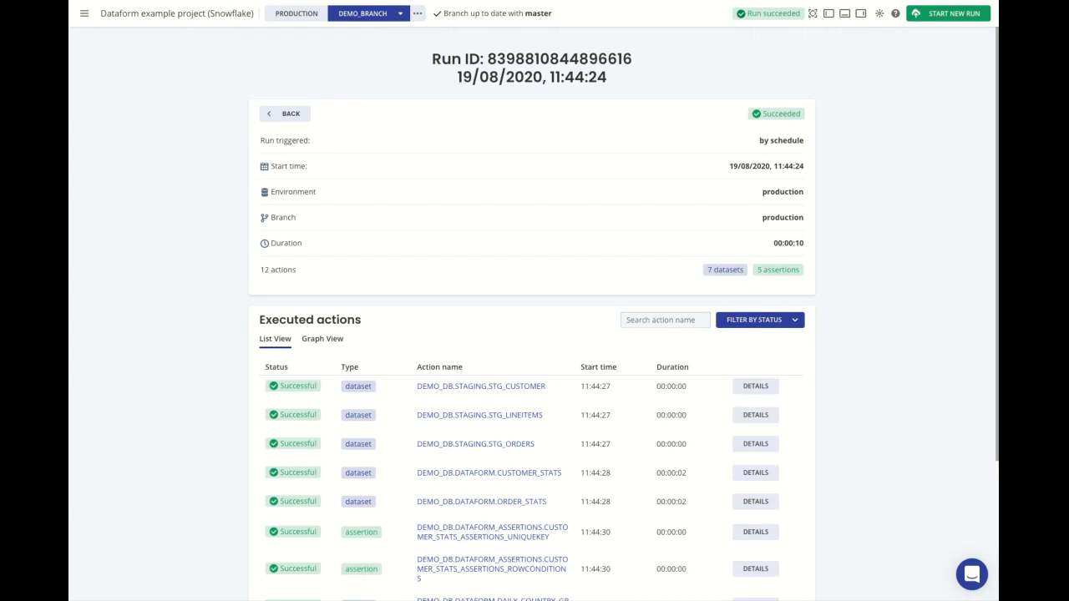
scroll("down", 3)
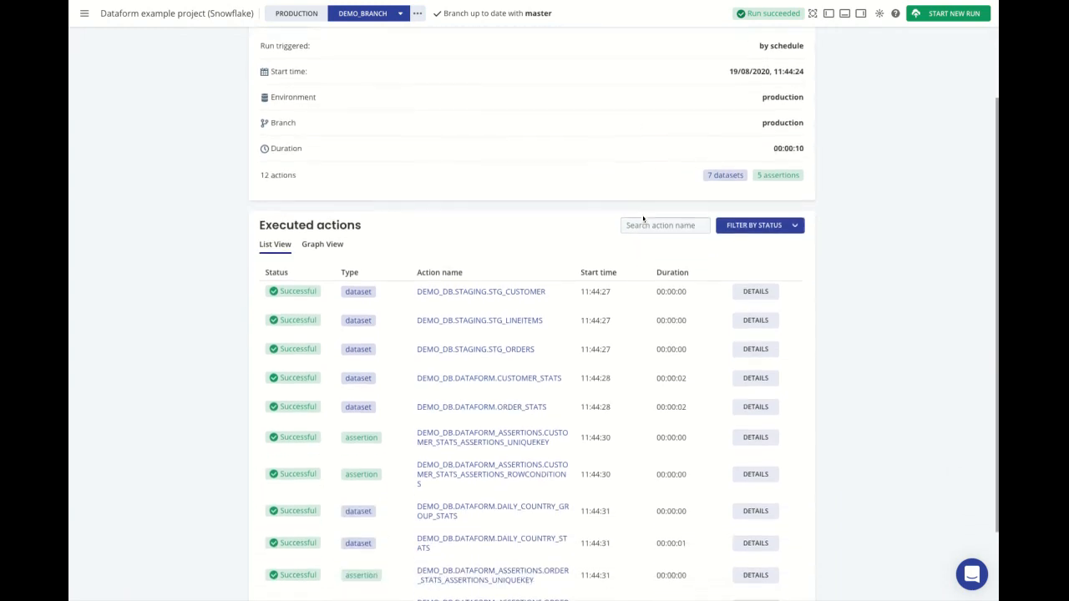
scroll("down", 3)
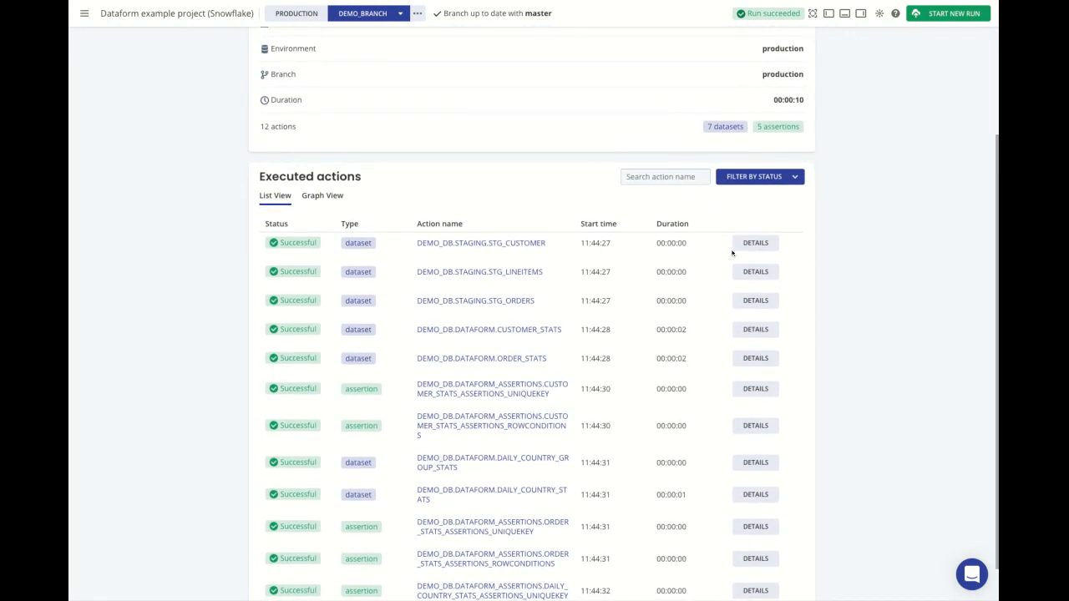
left_click(755, 242)
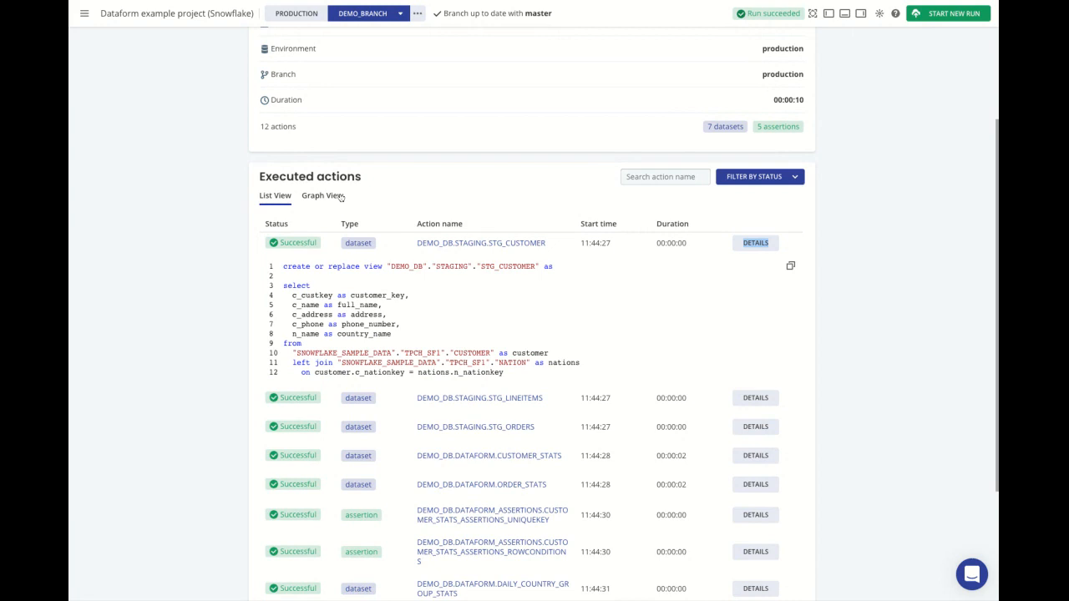
left_click(322, 196)
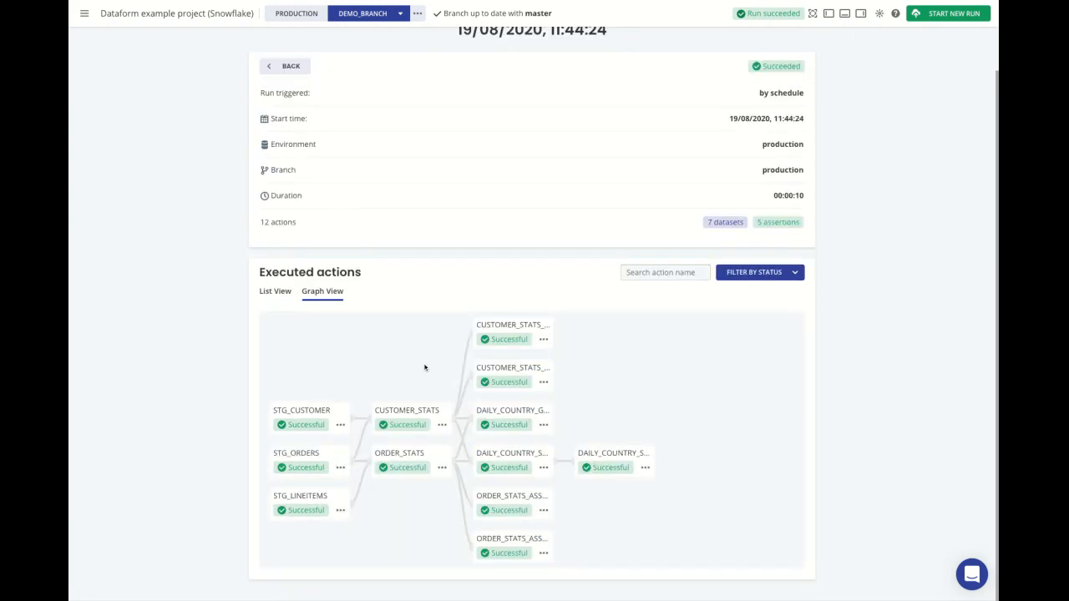
mouse_move(895, 14)
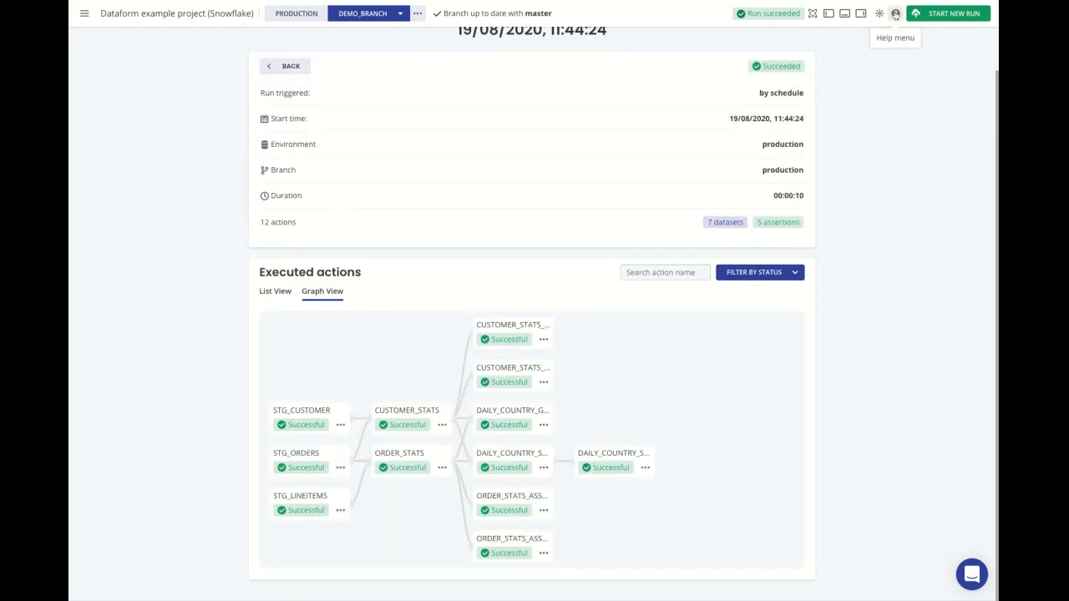
List the help options: Docs, Slack, Shortcuts and Book a demo.
left_click(895, 13)
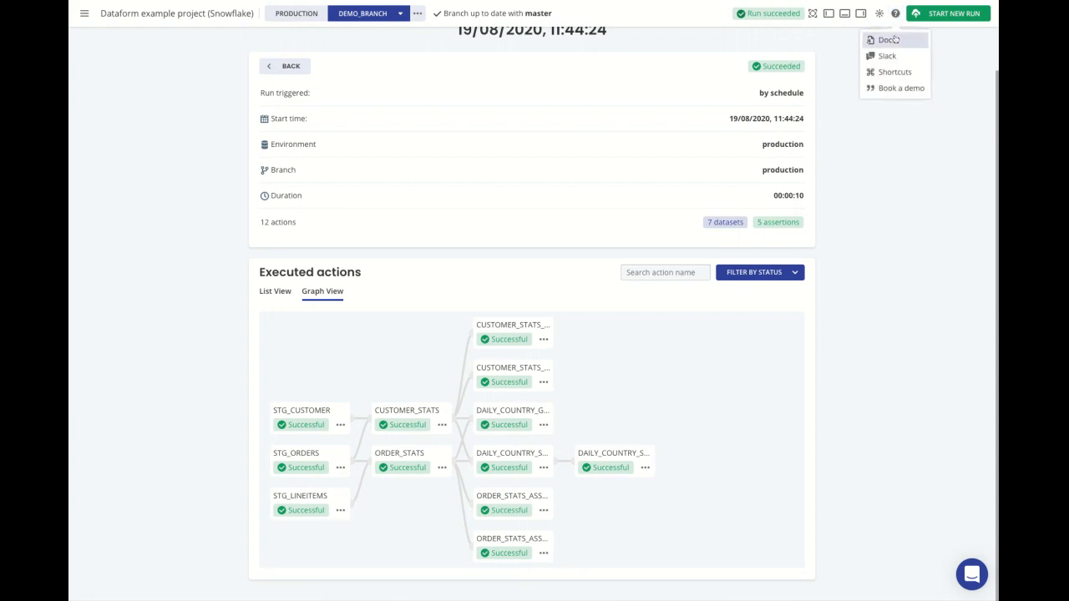
mouse_move(889, 55)
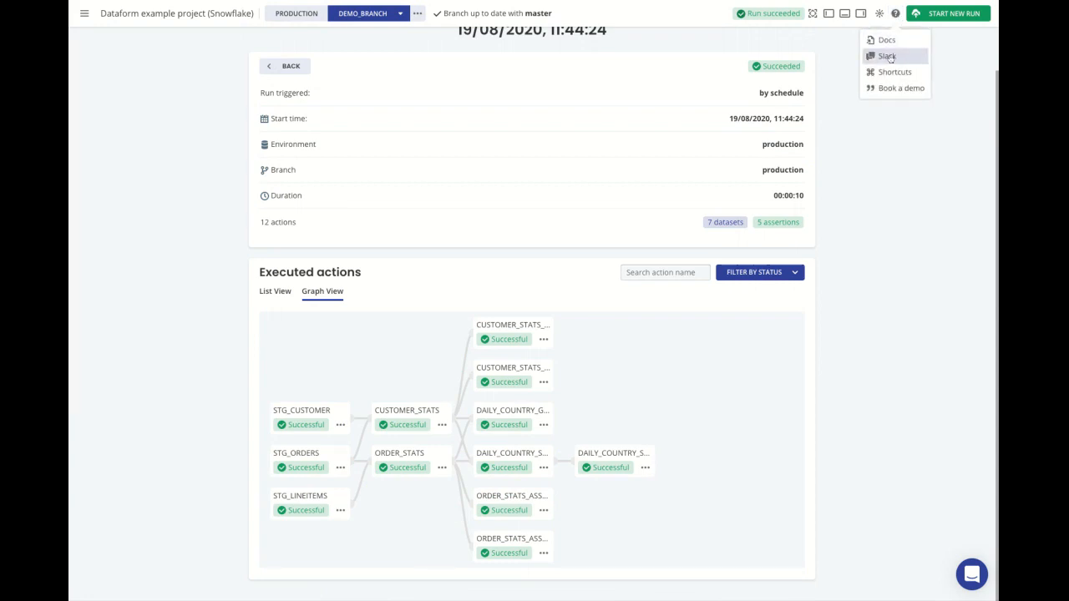
mouse_move(900, 86)
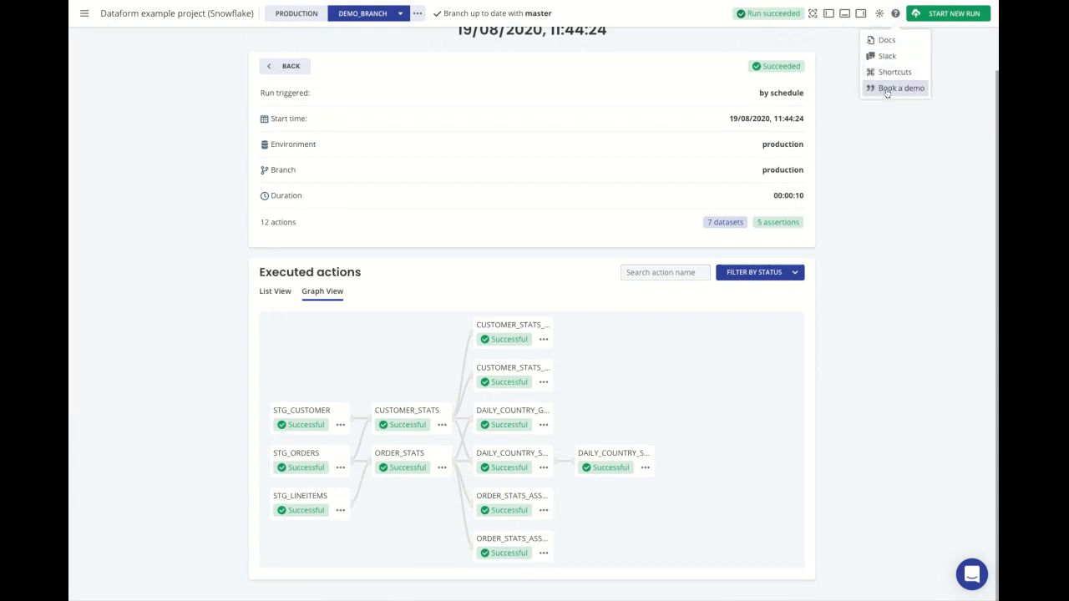